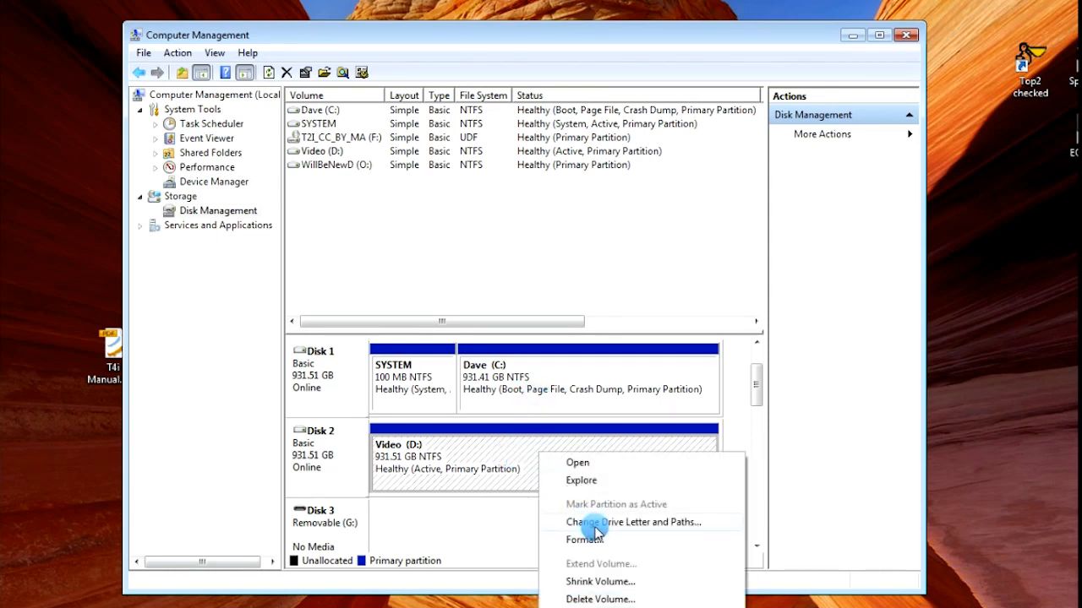
Step: Start Change Drive Letter and Paths for the Video (D:) volume on Disk 2
{"action": "left_click", "coordinate": [634, 520]}
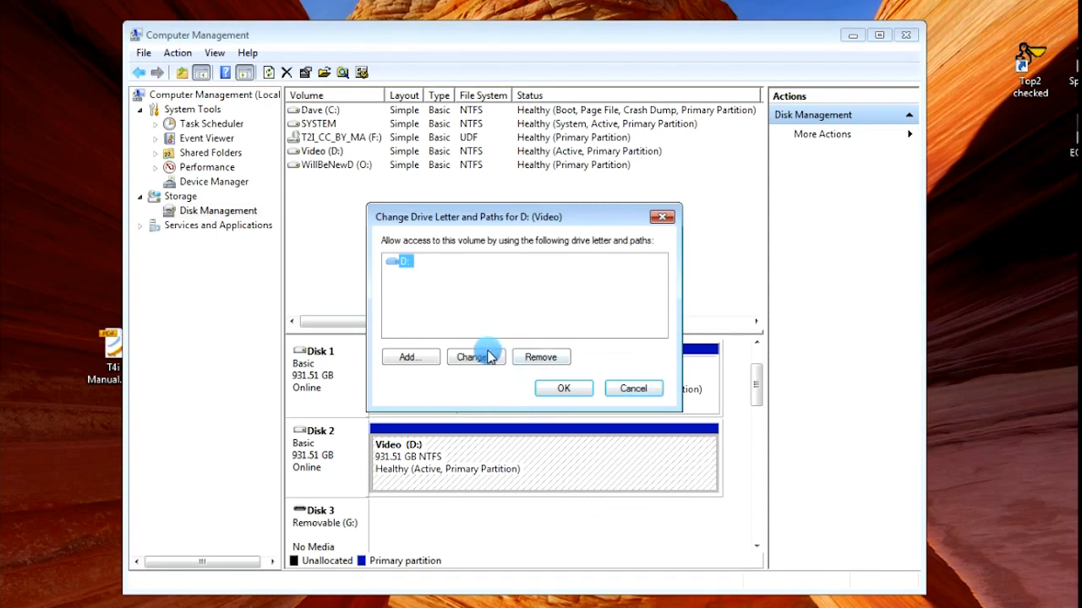
{"action": "left_click", "coordinate": [475, 356]}
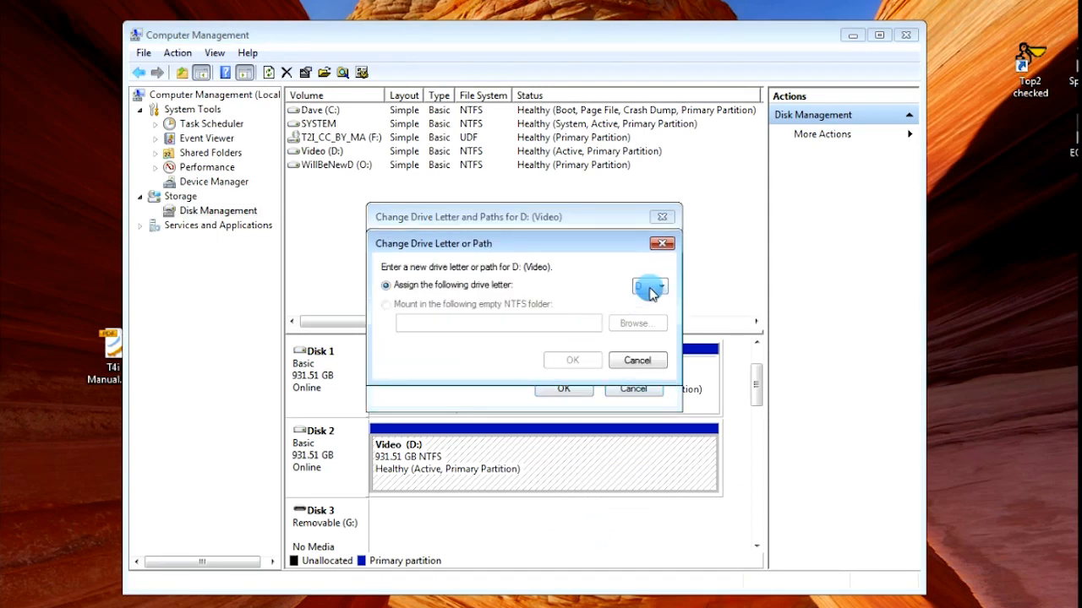
Step: Assign letter E to the Video volume and confirm, raising the drive-letter warning
{"action": "left_click", "coordinate": [649, 285]}
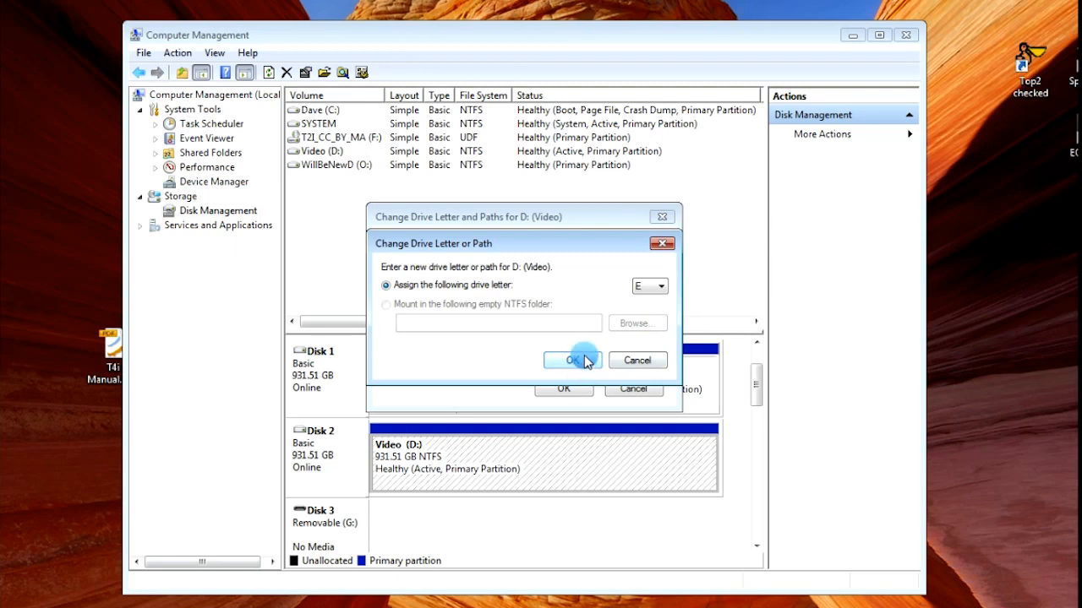
{"action": "left_click", "coordinate": [571, 360]}
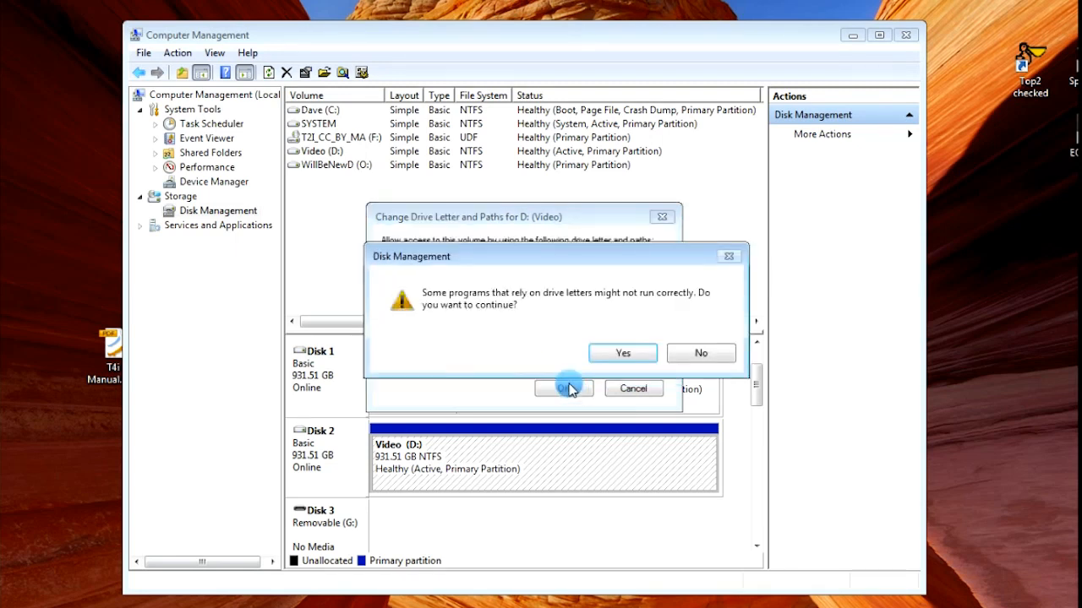
{"action": "mouse_move", "coordinate": [556, 308]}
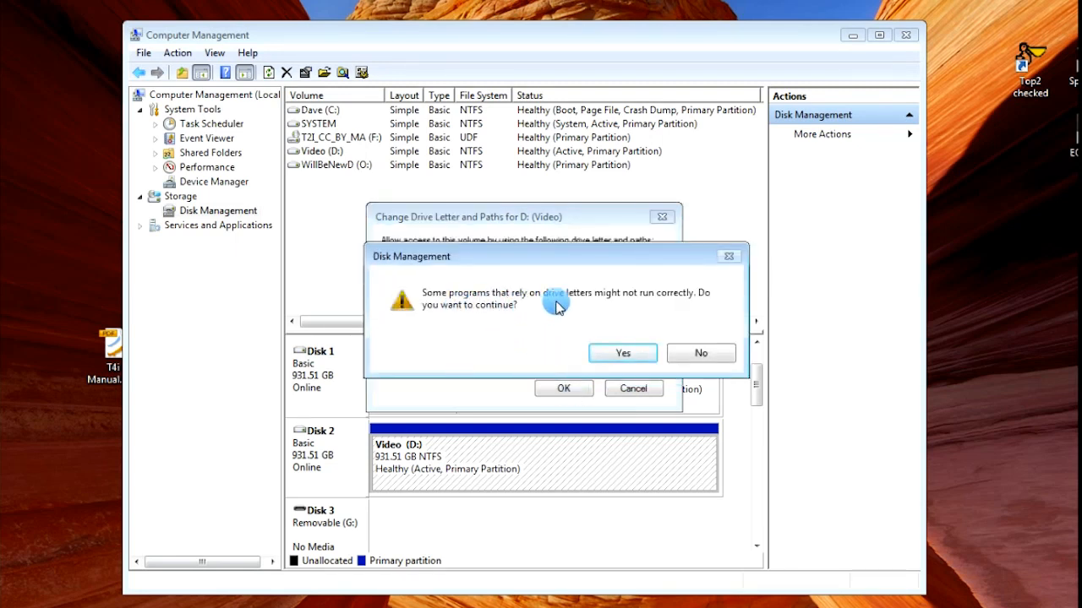